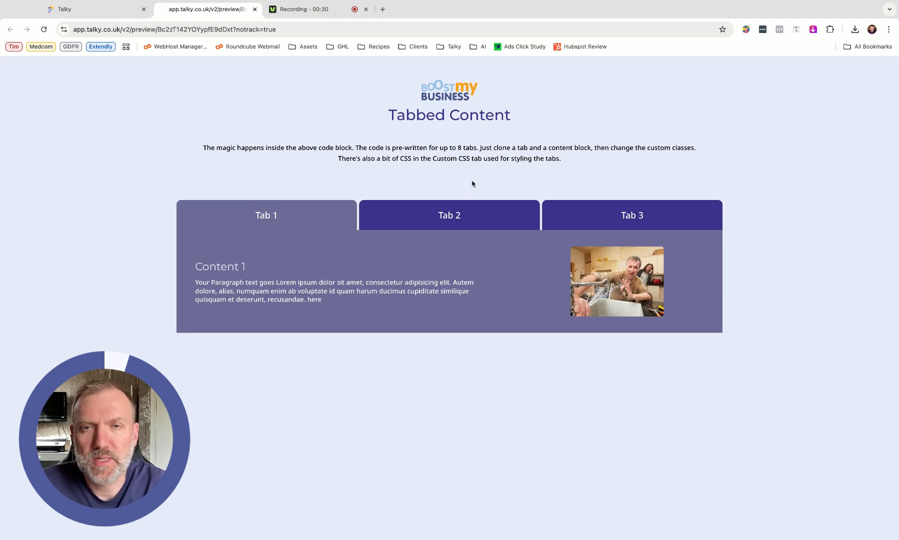
# Step: Check Tab 2 and Tab 3 in the preview, then return to the page builder editor
pyautogui.click(449, 215)
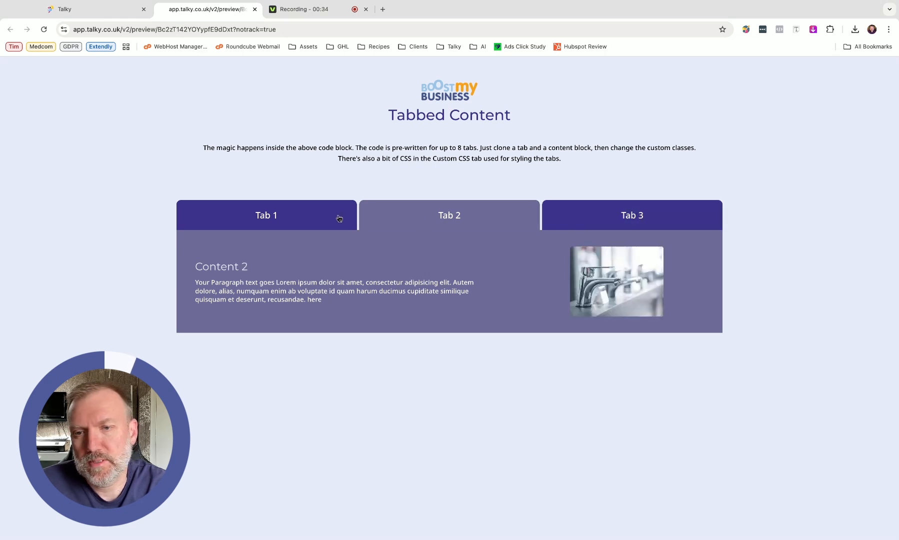
pyautogui.click(631, 215)
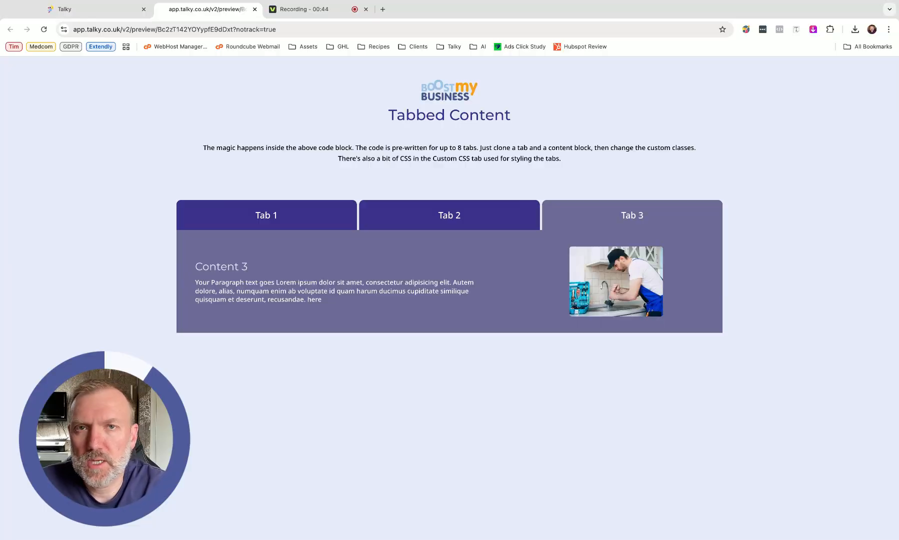
pyautogui.click(266, 215)
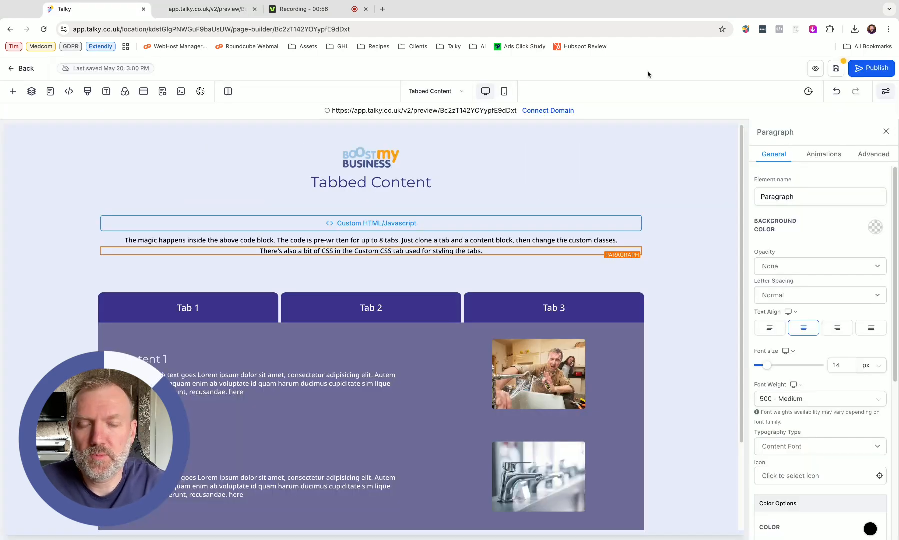
pyautogui.scroll(-3)
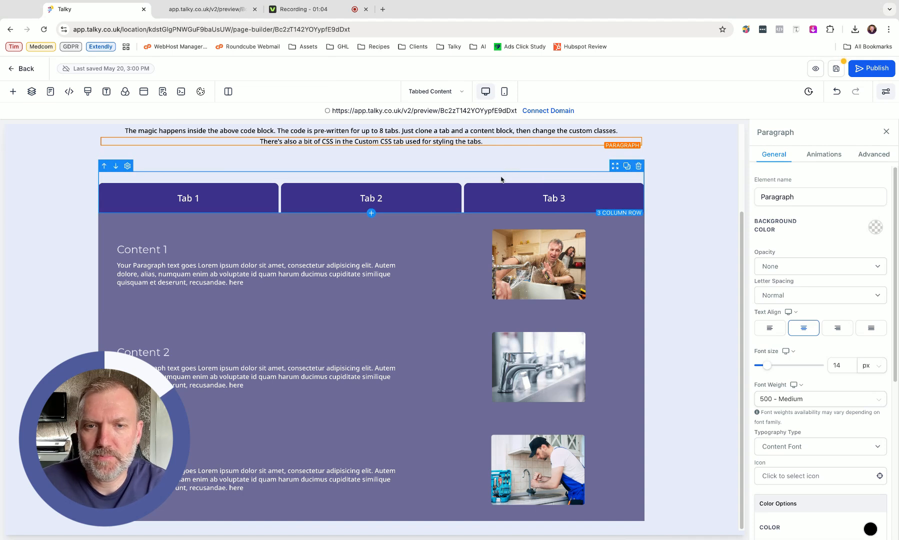
pyautogui.click(142, 249)
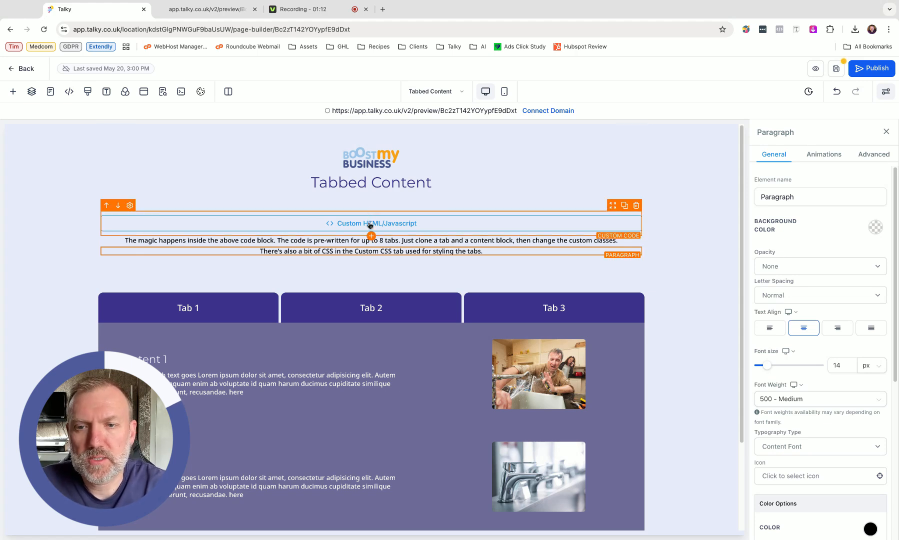
pyautogui.click(370, 223)
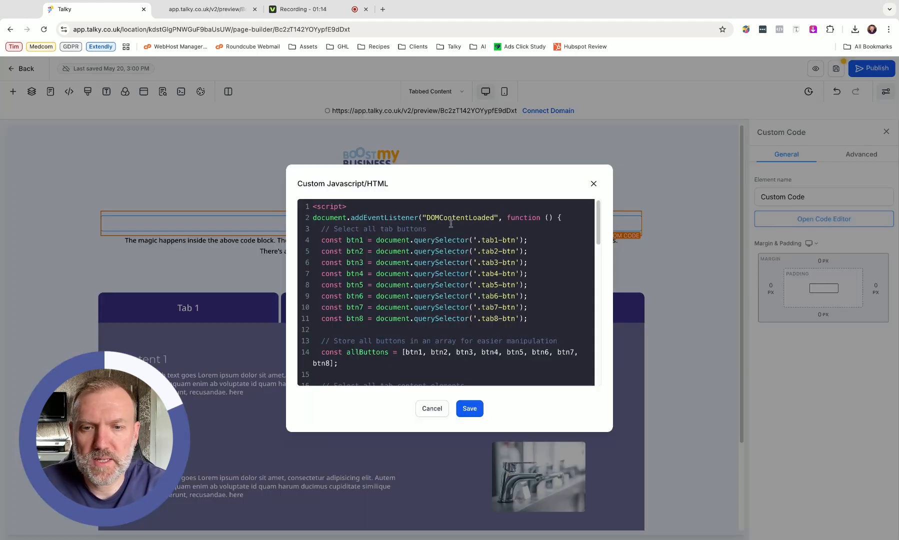
pyautogui.scroll(-3)
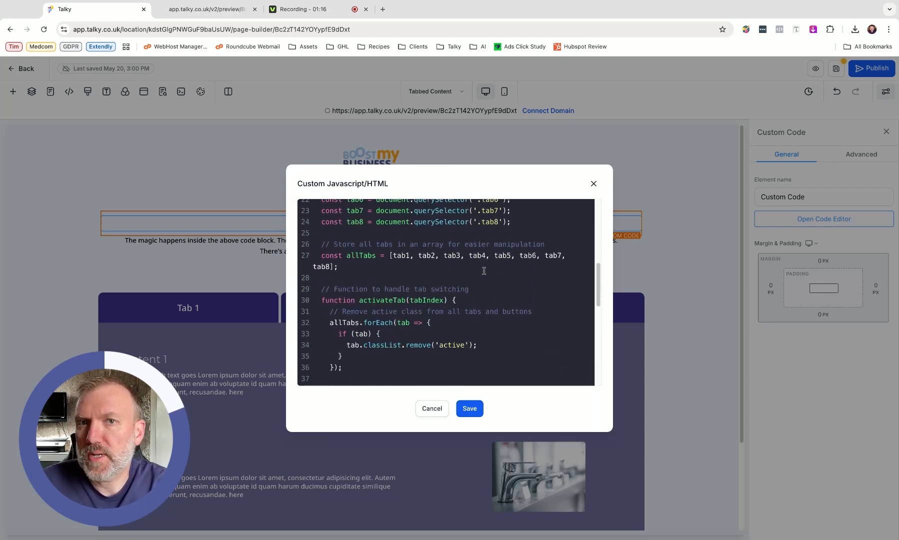
pyautogui.scroll(-3)
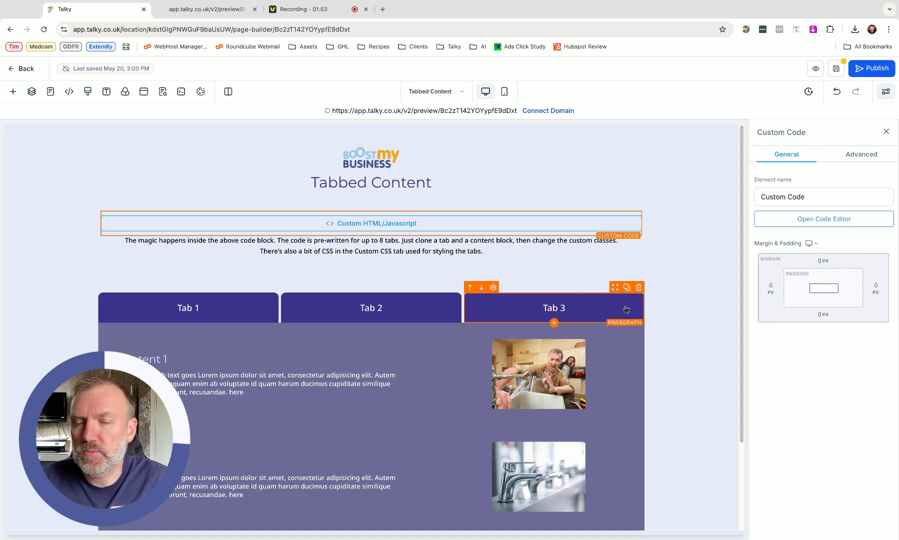
pyautogui.moveTo(595, 304)
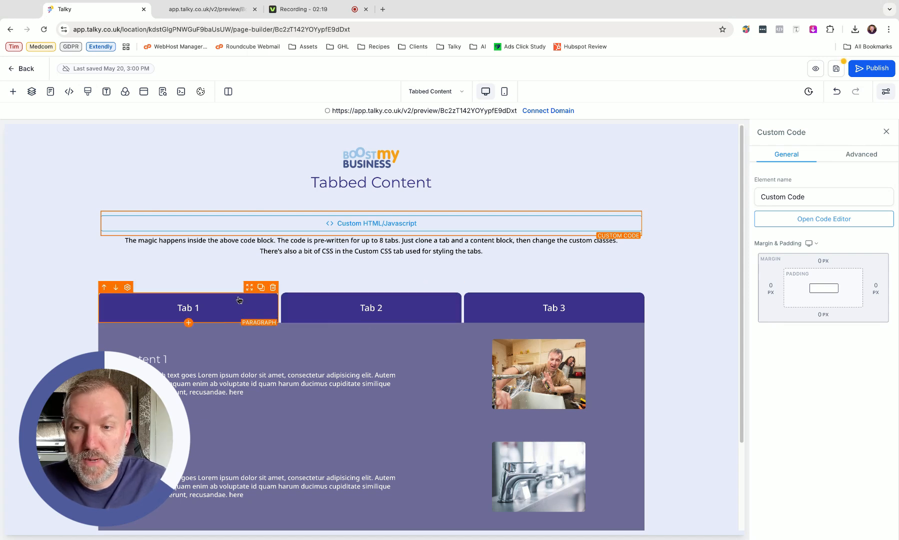
pyautogui.click(371, 308)
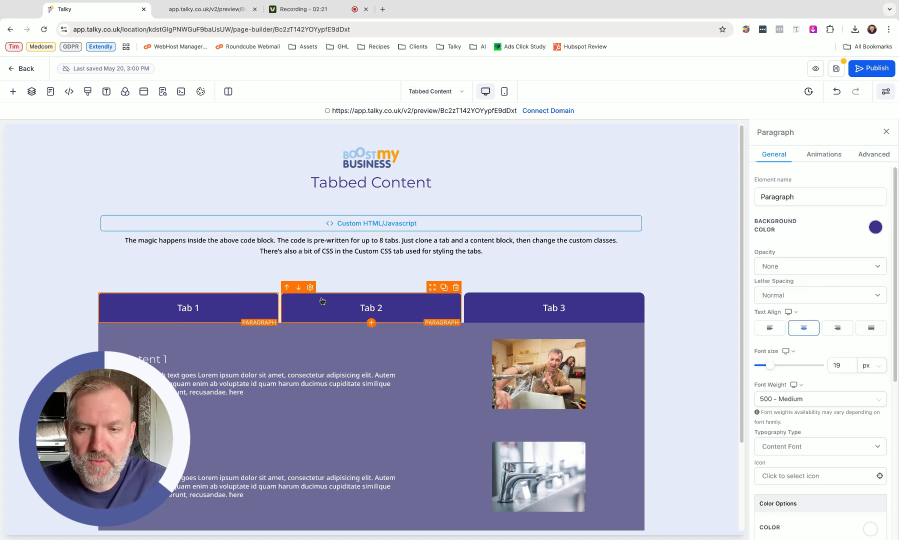
pyautogui.click(872, 154)
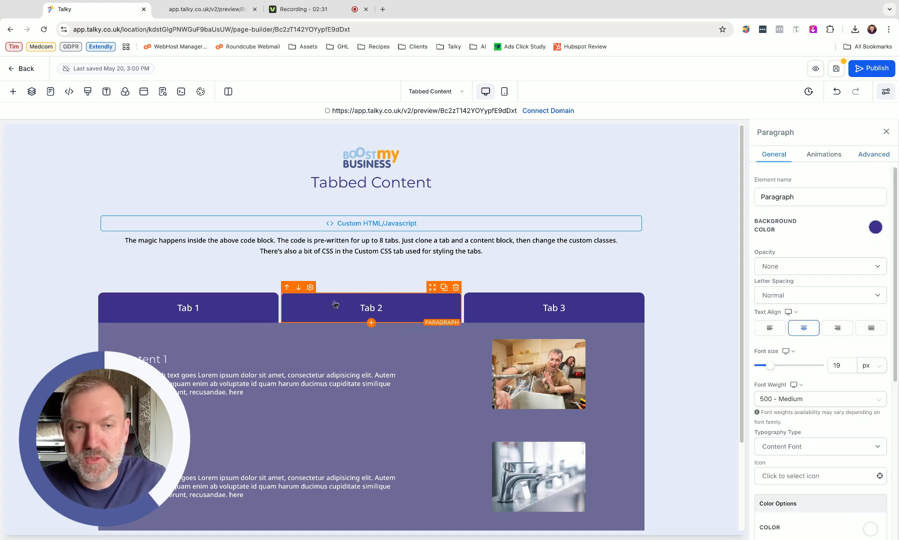
pyautogui.click(872, 154)
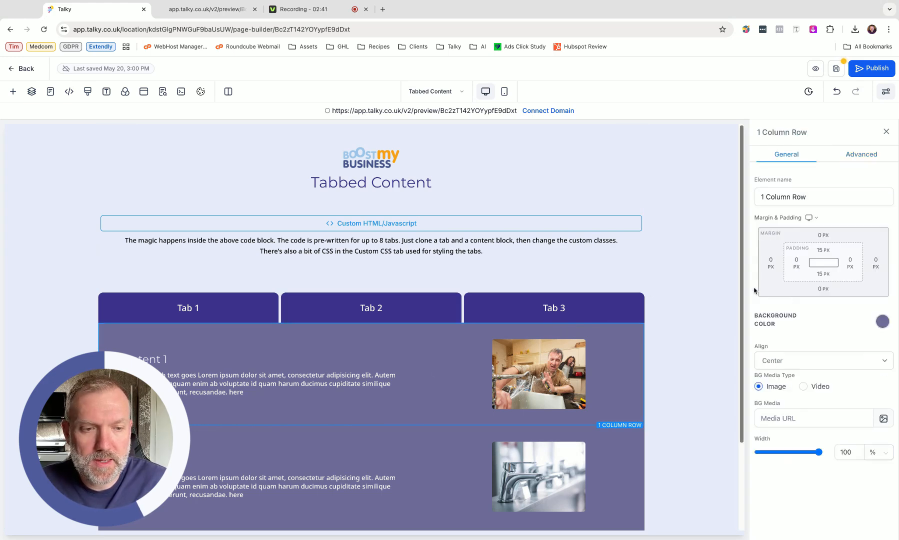
# Step: Review Content 1's classes (active, tab-content, tab1), then view Content 2's classes (tab2)
pyautogui.click(860, 154)
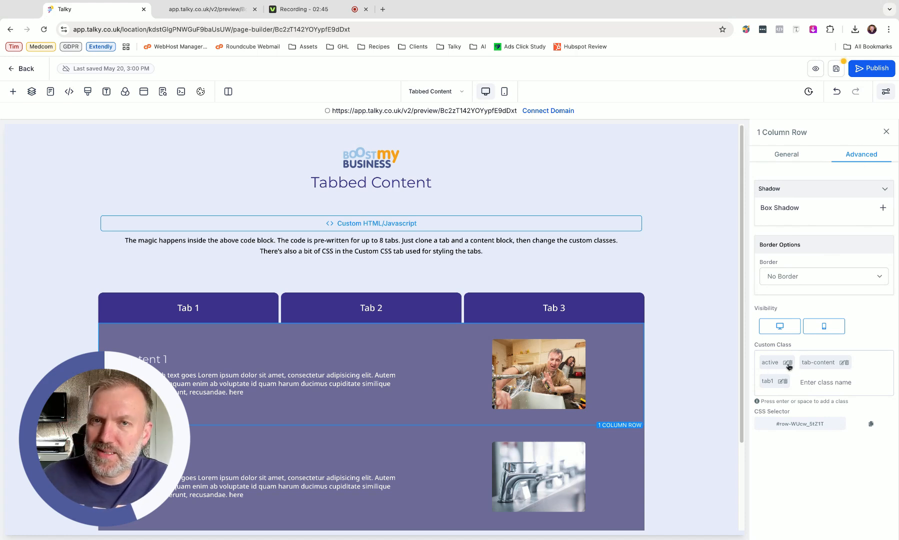
pyautogui.scroll(-3)
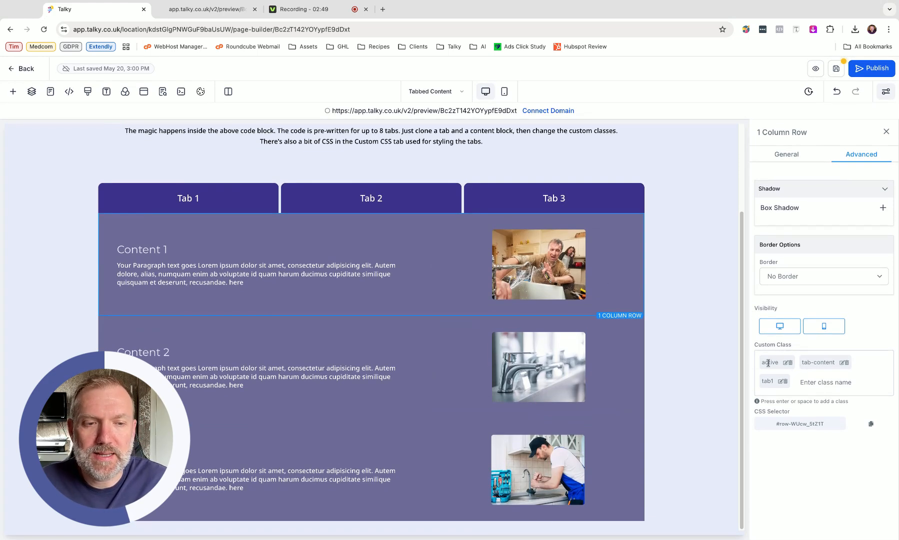
pyautogui.click(538, 264)
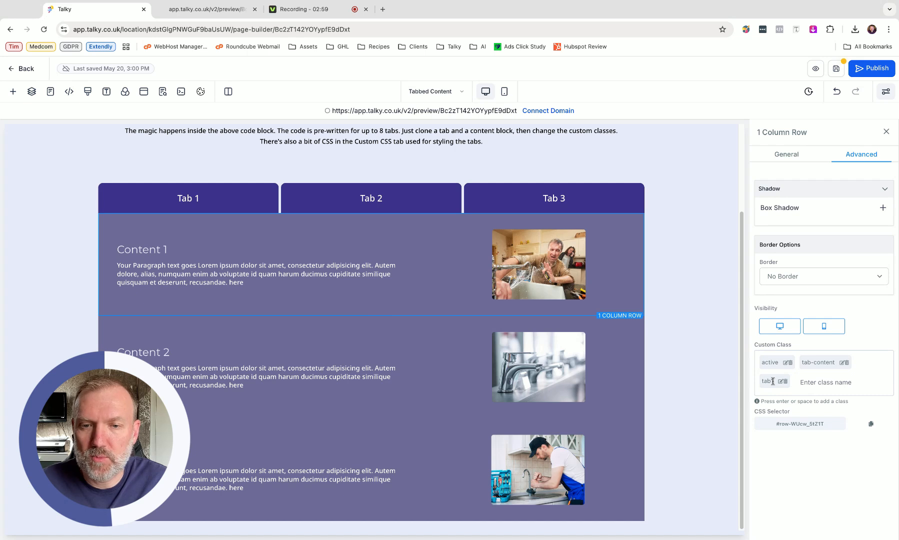
pyautogui.click(786, 154)
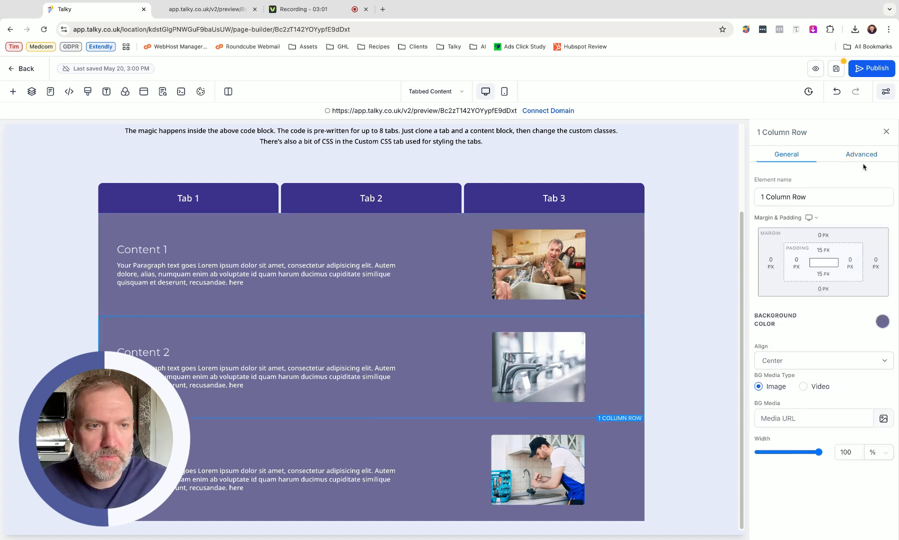
pyautogui.click(861, 154)
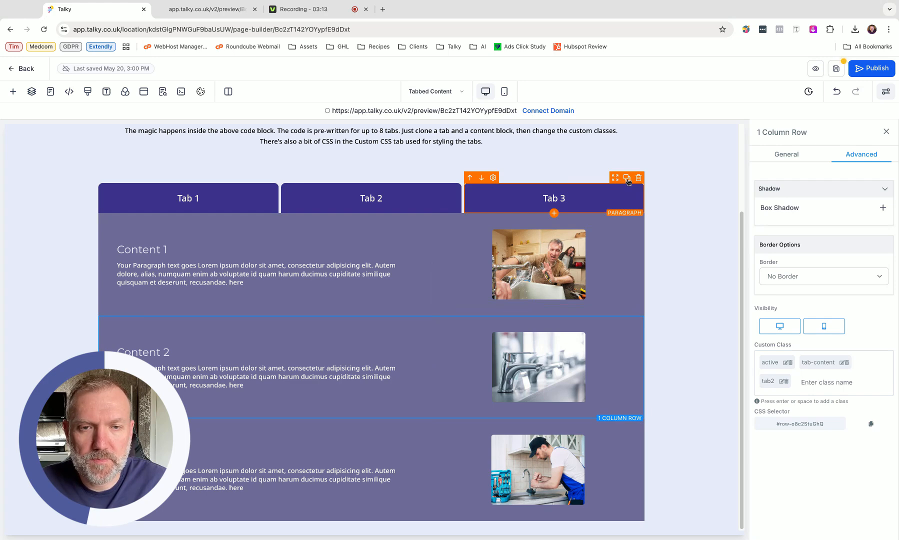
# Step: Duplicate Tab 3 as Tab 4 and replace its tab3-btn class with tab4-btn
pyautogui.click(553, 213)
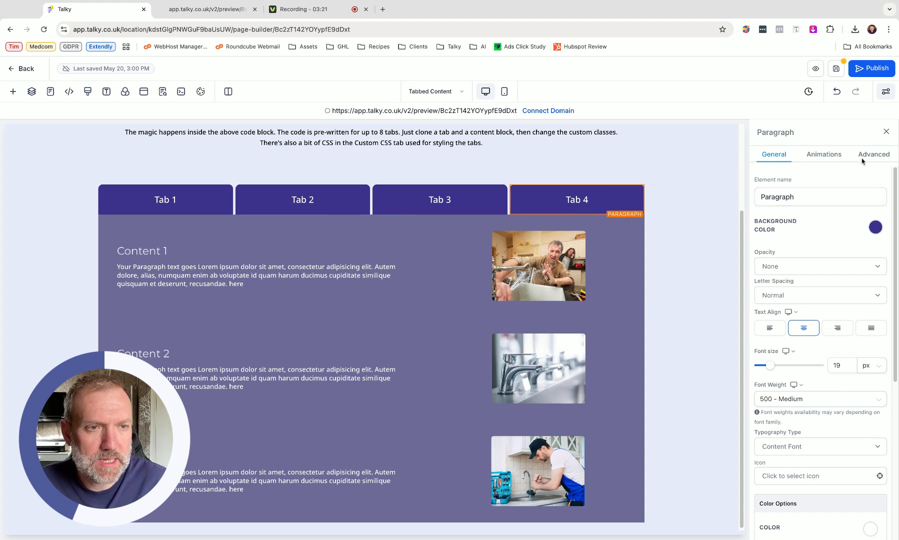
pyautogui.click(873, 154)
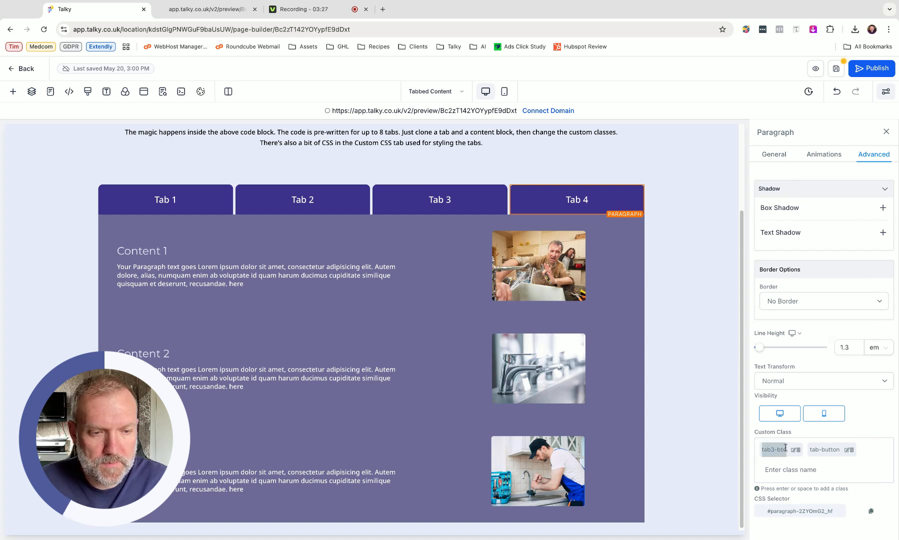
pyautogui.click(803, 449)
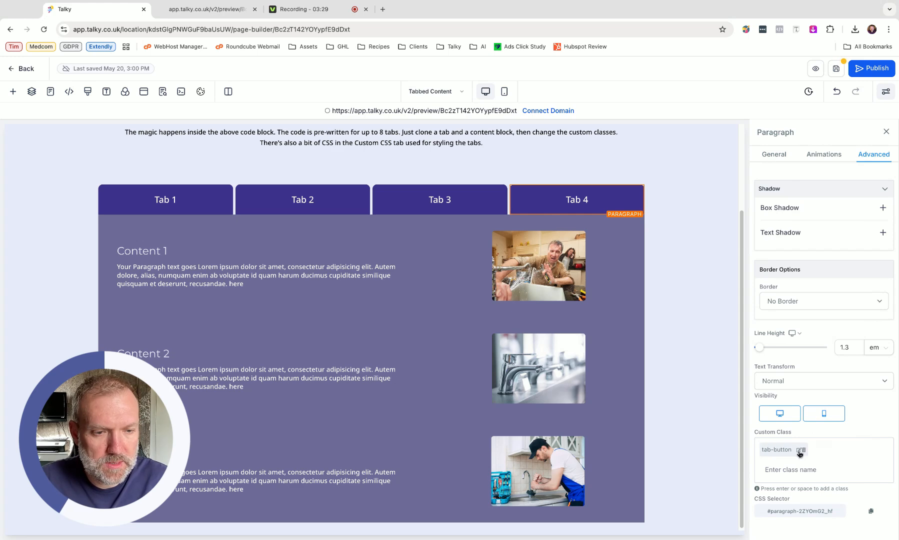
pyautogui.write('tab-btn')
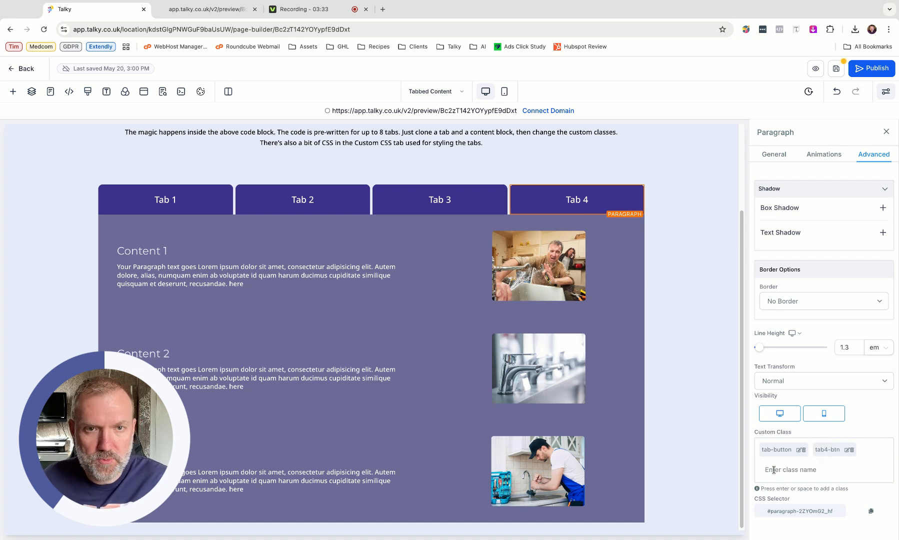
pyautogui.click(538, 265)
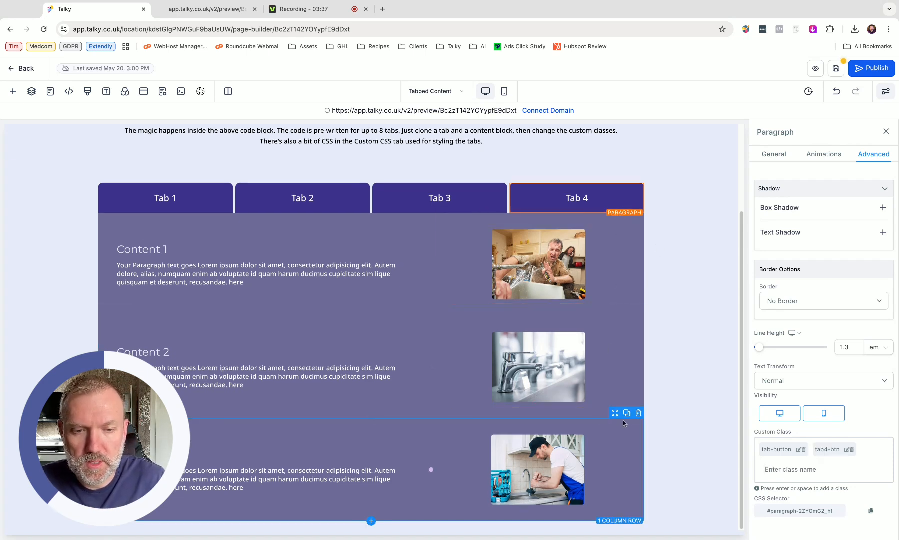
# Step: Duplicate Content 3 into a fourth content panel and edit its tab custom class
pyautogui.scroll(-3)
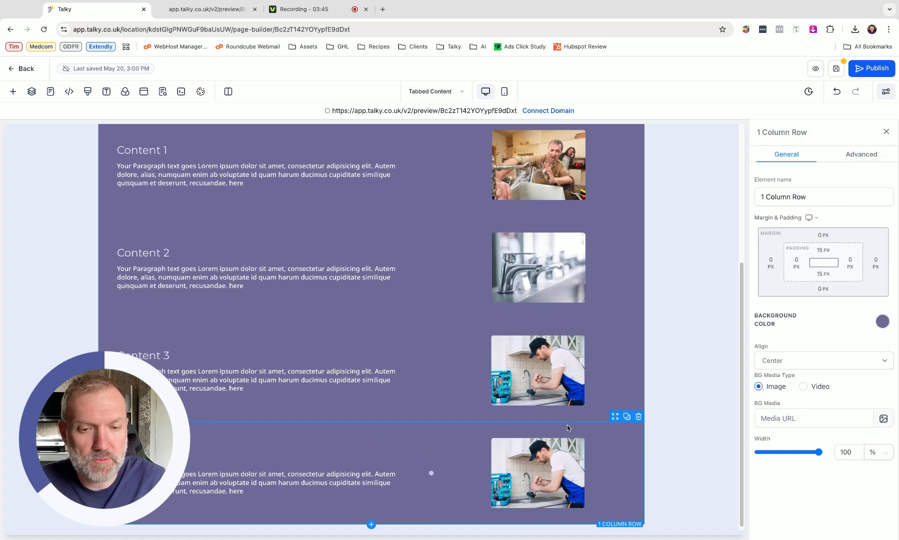
pyautogui.click(861, 154)
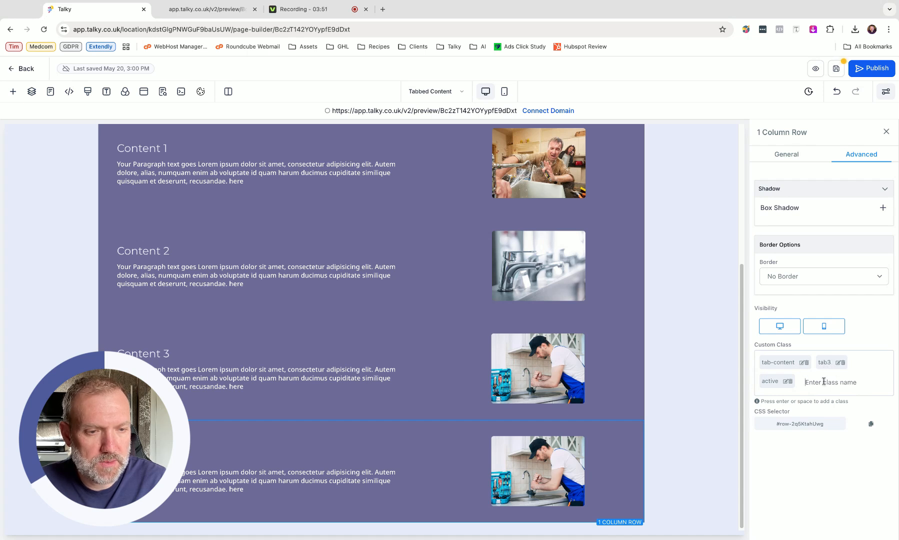
pyautogui.write('tab')
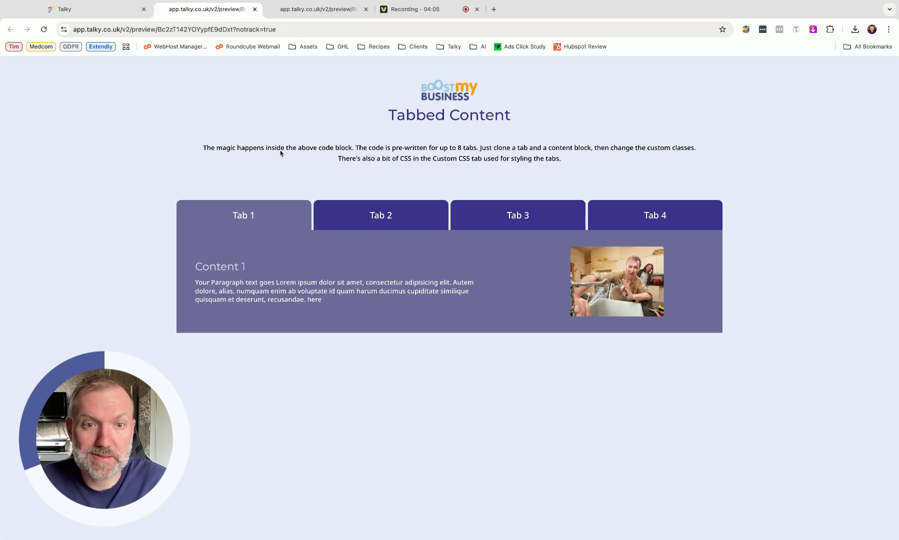
# Step: Switch the preview to Tab 3, then Tab 4 to confirm it shows Content 4
pyautogui.click(517, 215)
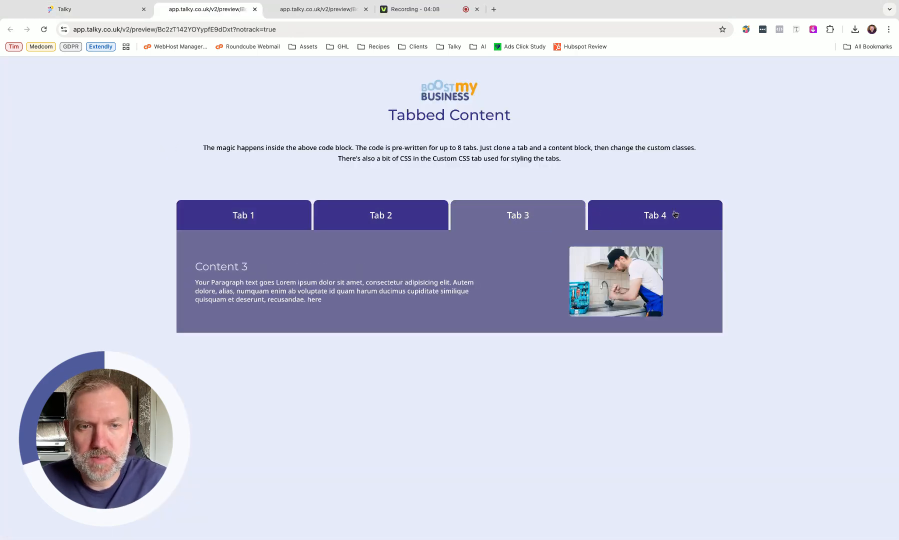
pyautogui.click(654, 215)
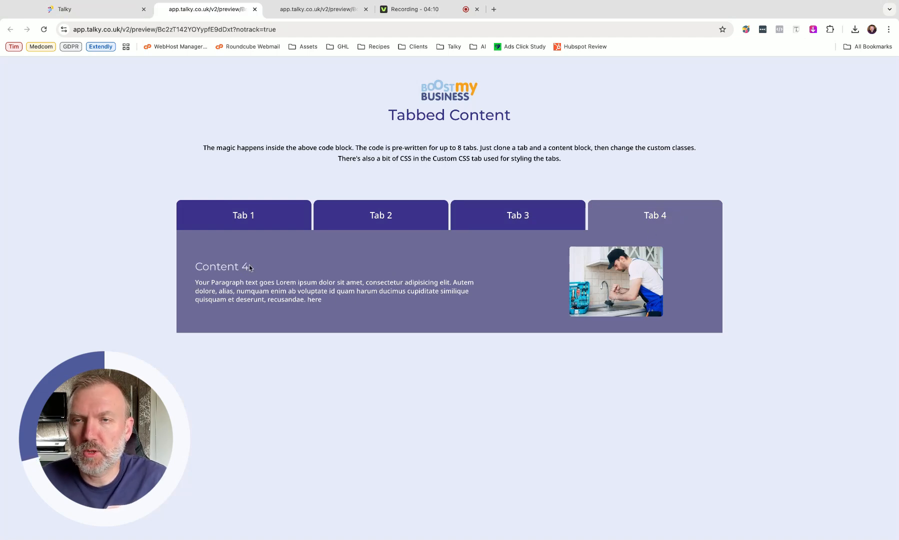